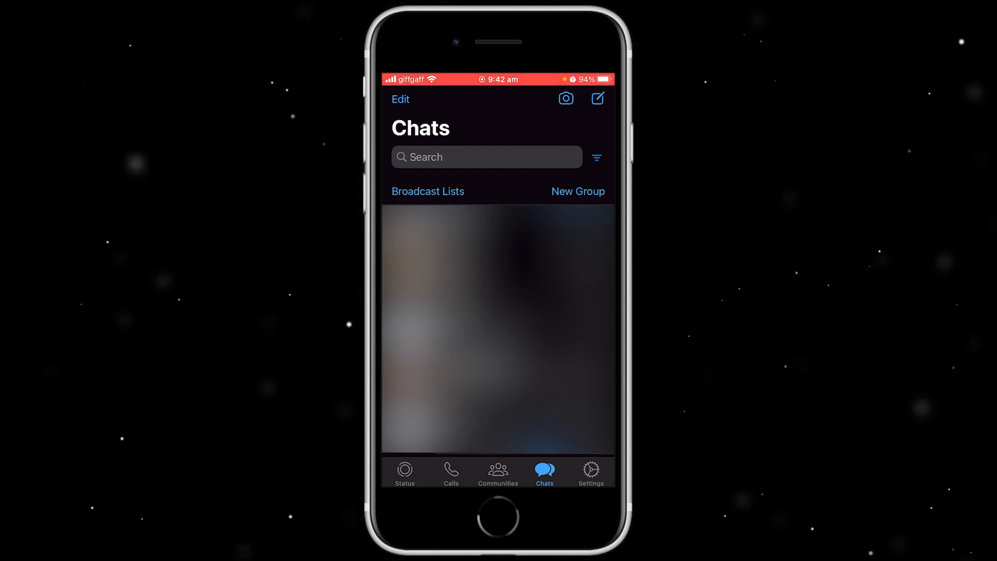
Step: Open Harvey's chat and his contact details, showing the Block Harvey option
{"action": "left_click", "coordinate": [498, 324]}
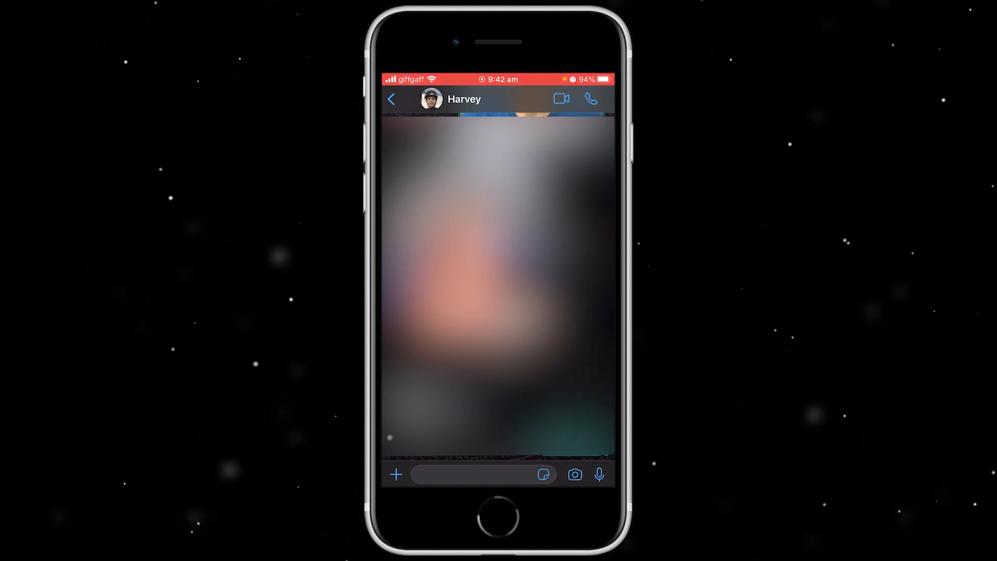
{"action": "left_click", "coordinate": [463, 99]}
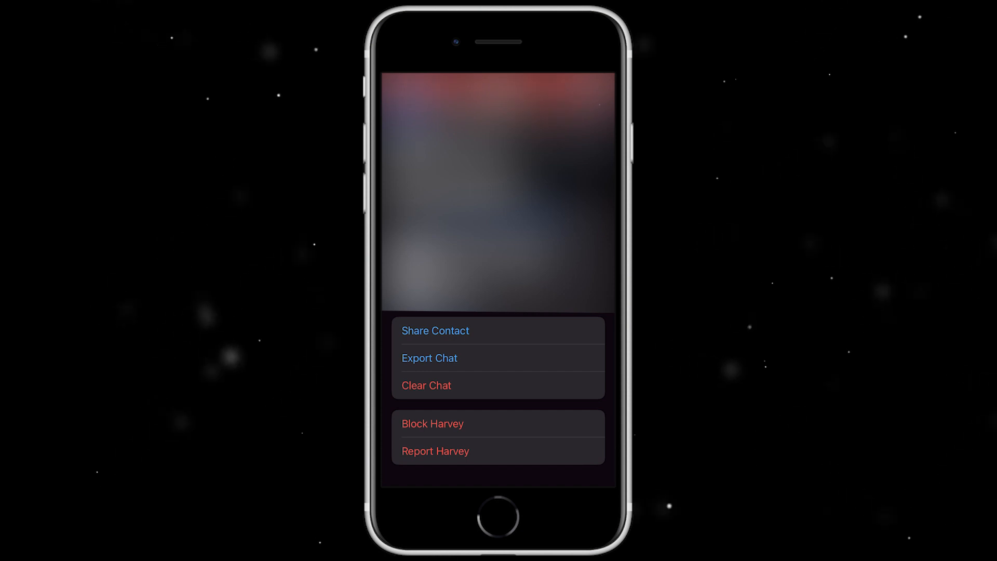